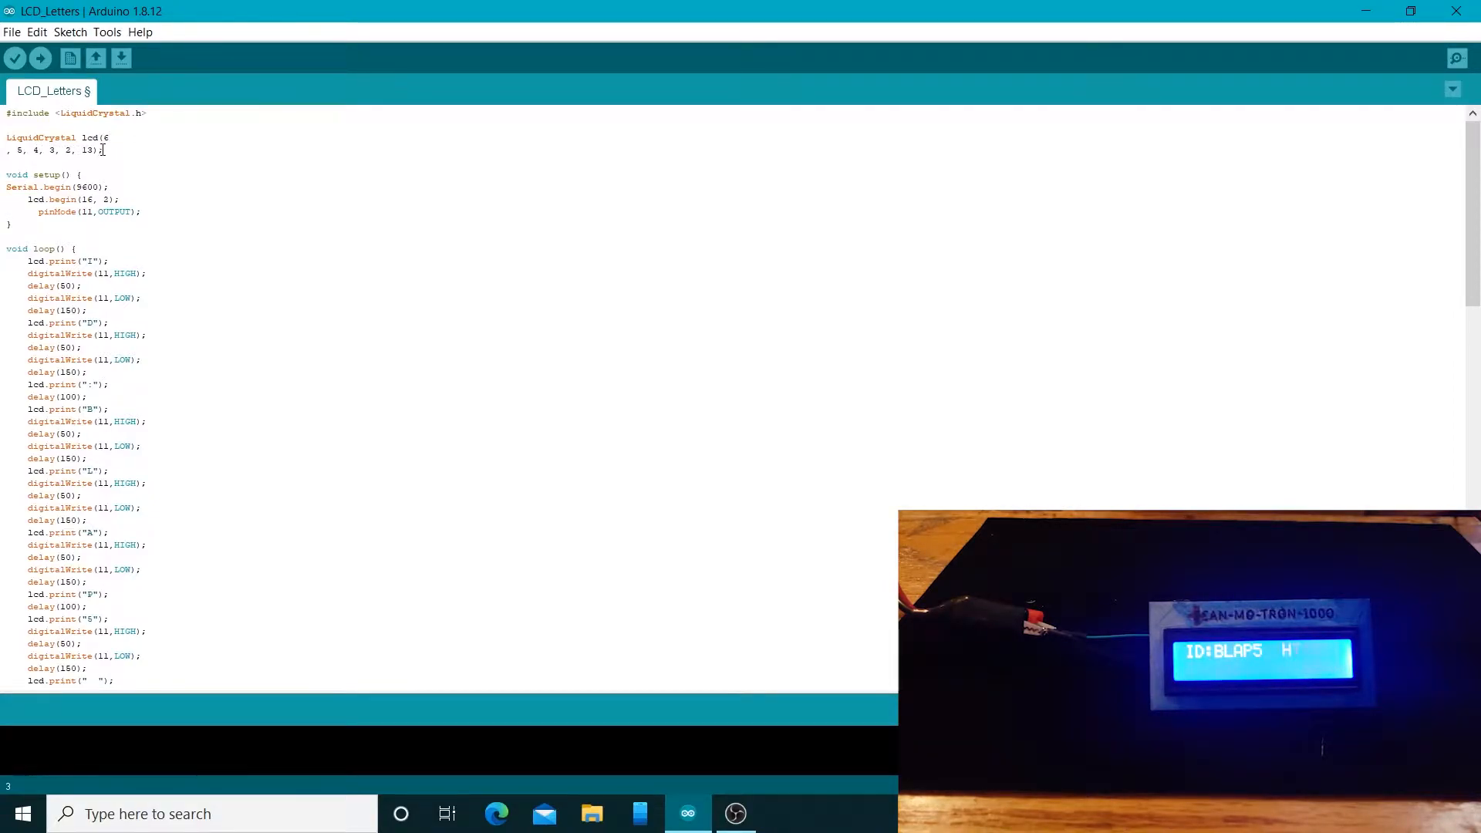
Scroll through the LCD_Letters sketch to review its code
{"action": "scroll", "scroll_direction": "down", "scroll_amount": 3}
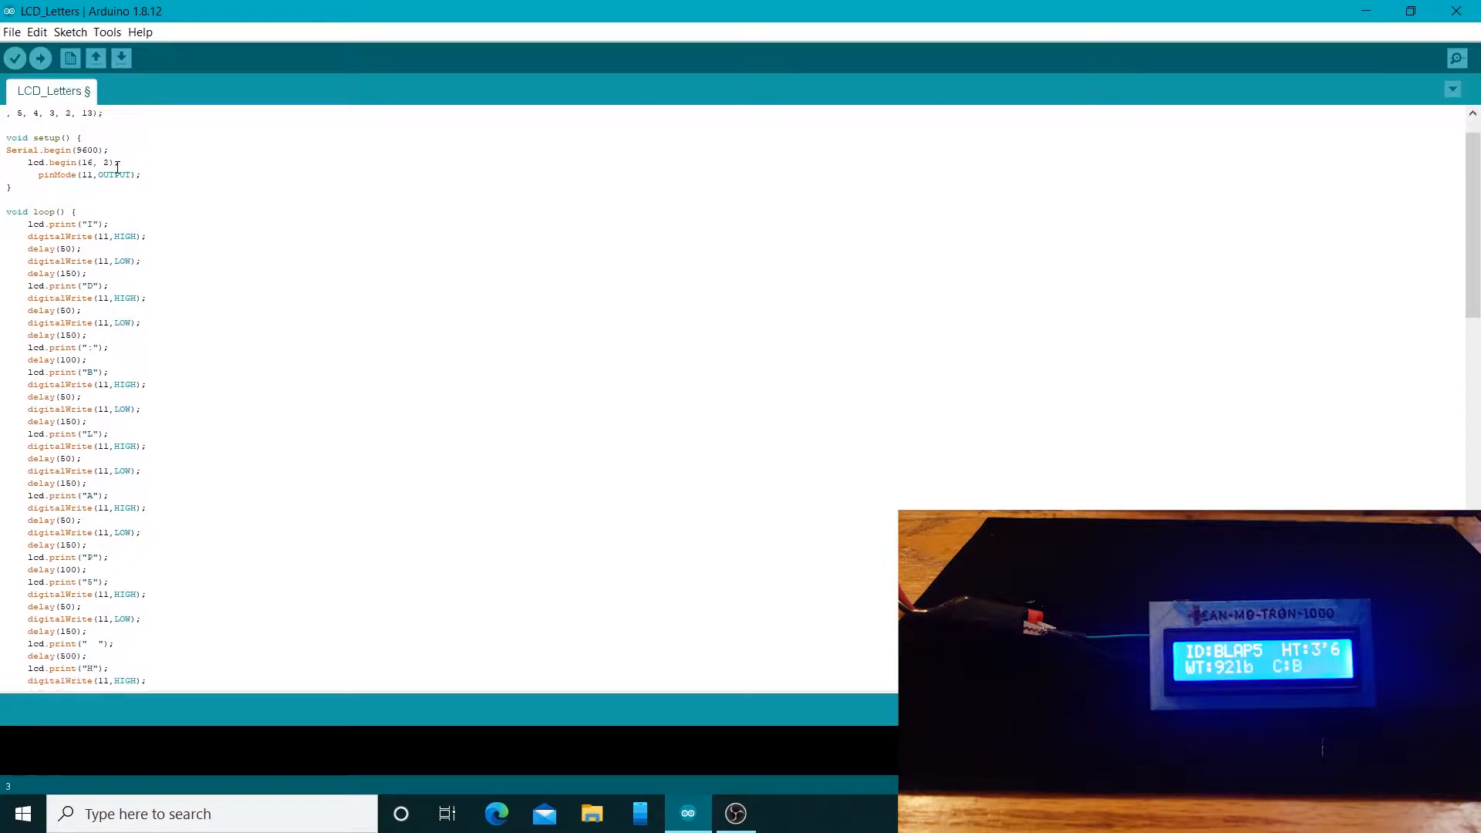
{"action": "scroll", "scroll_direction": "up", "scroll_amount": 3}
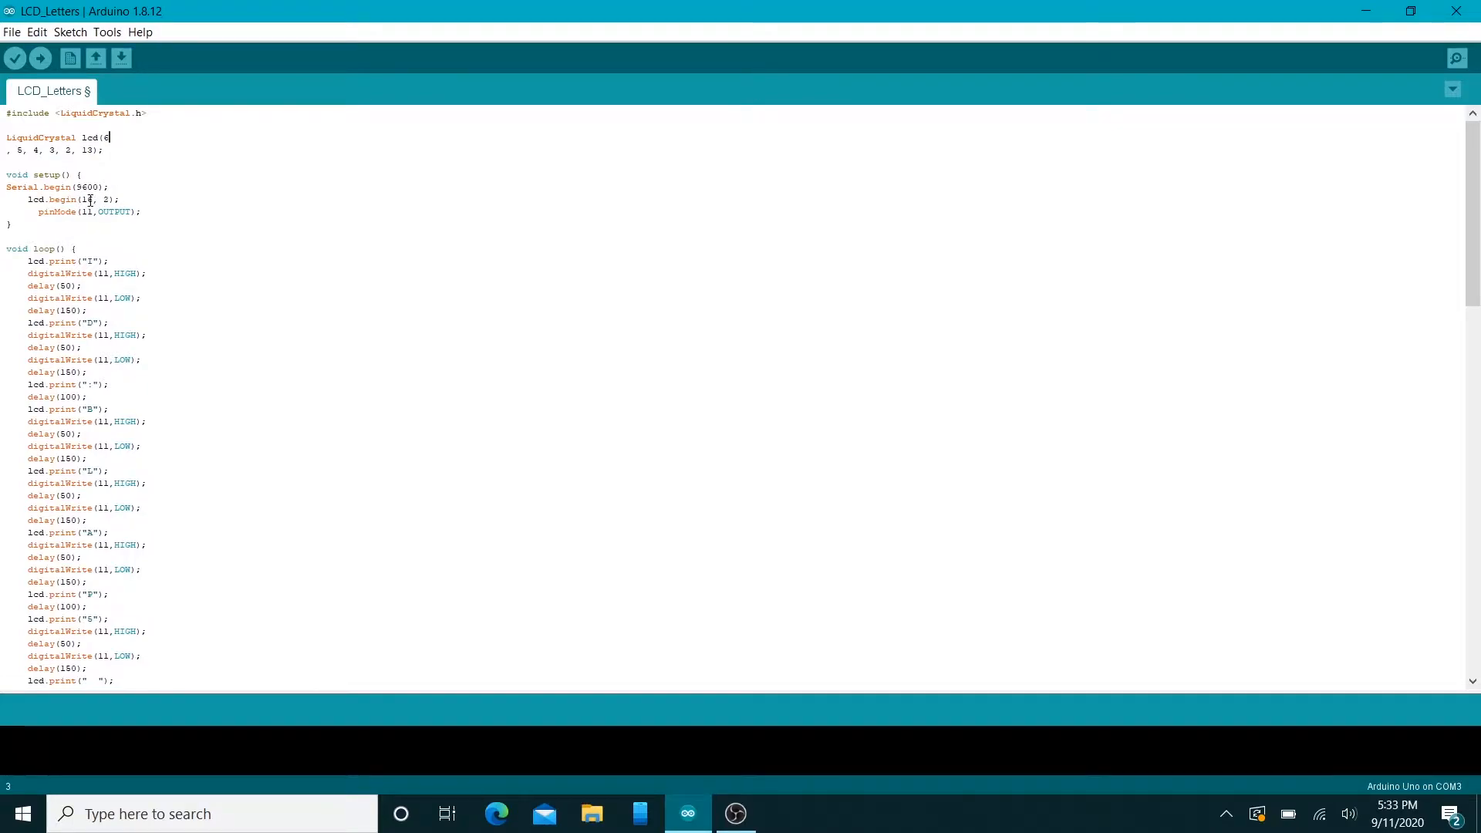
{"action": "type", "text": "6"}
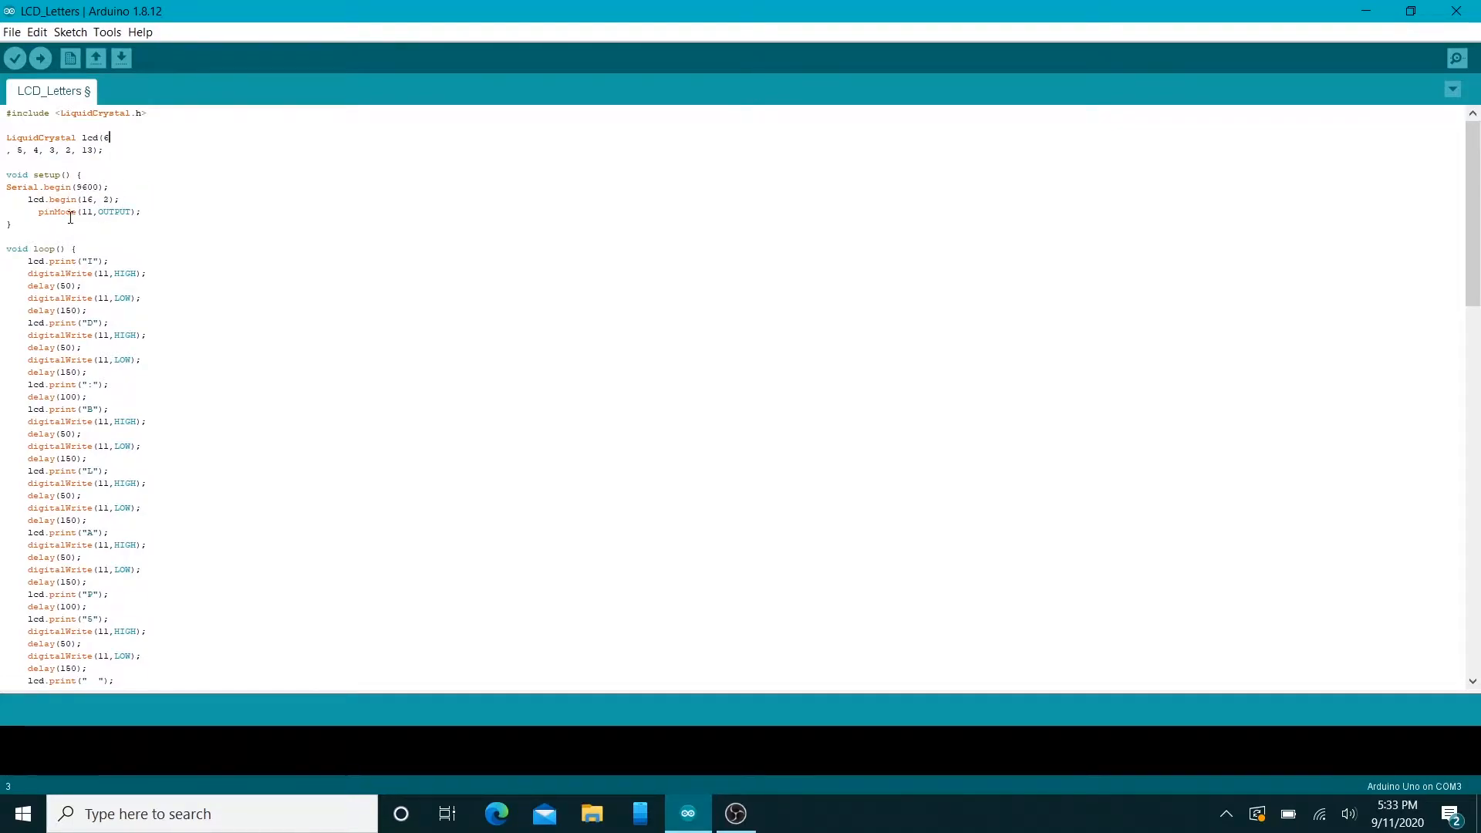
{"action": "mouse_move", "coordinate": [40, 211]}
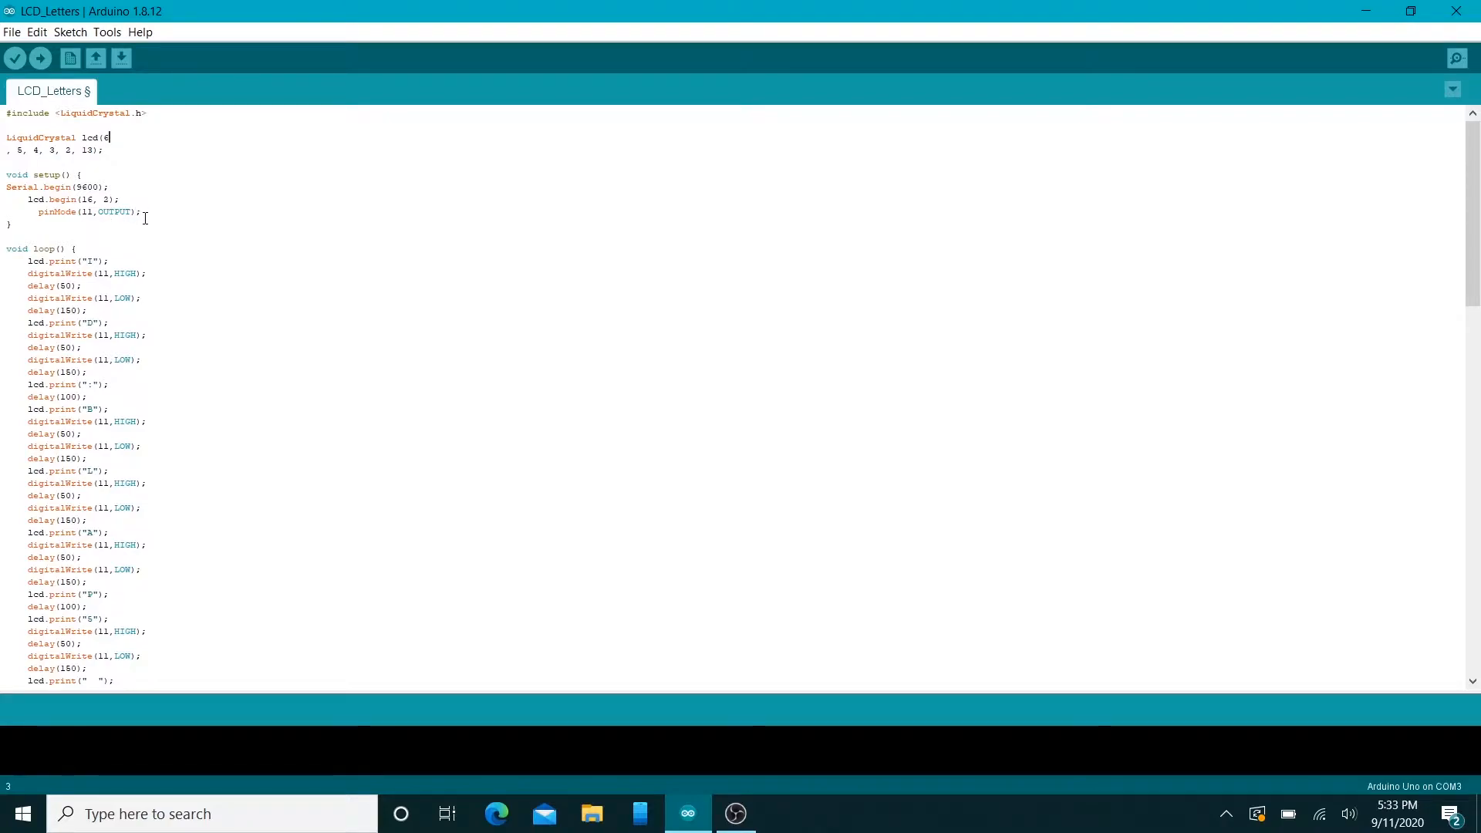
{"action": "scroll", "scroll_direction": "down", "scroll_amount": 3}
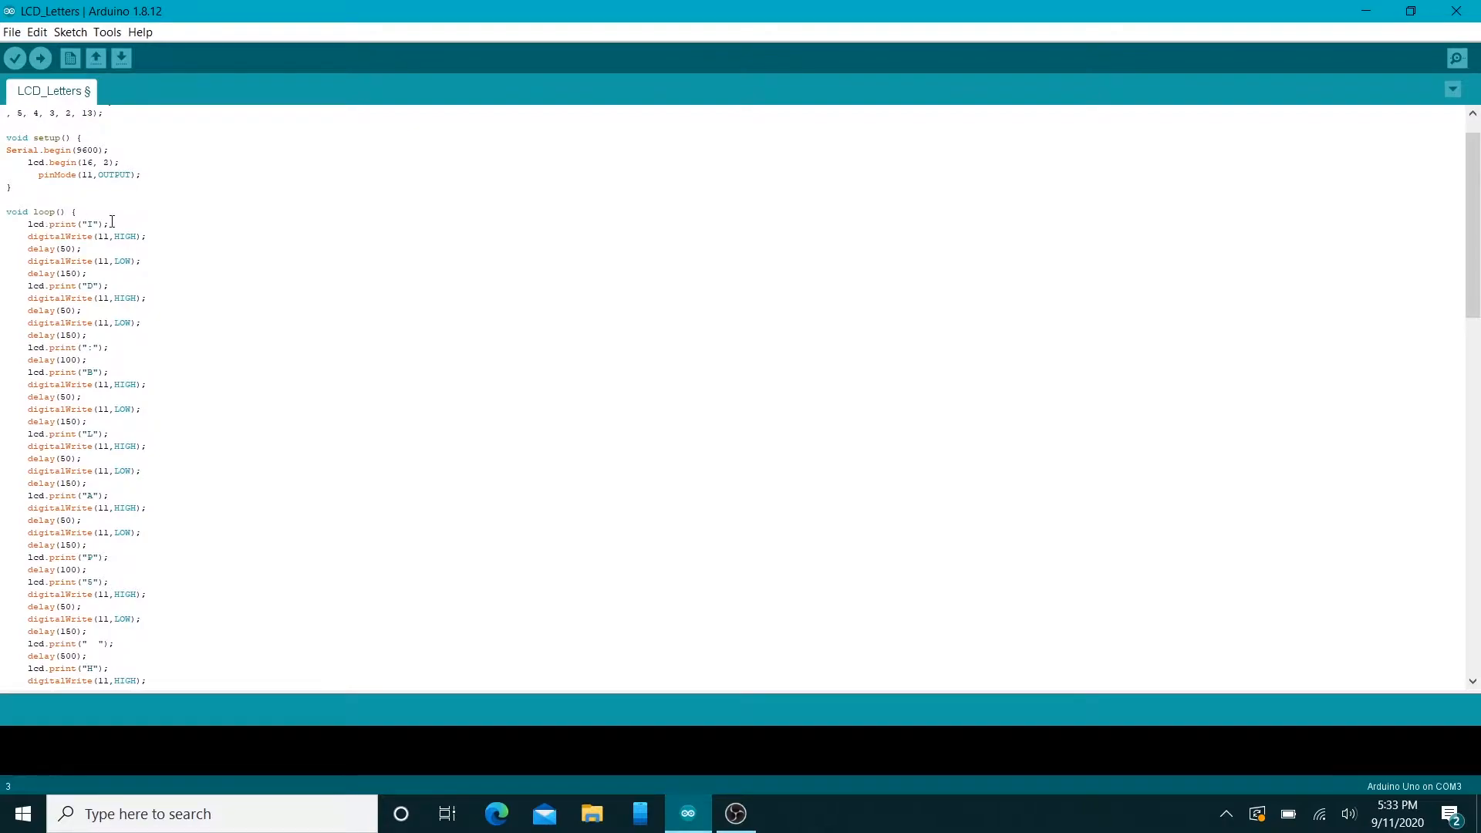
{"action": "mouse_move", "coordinate": [65, 250]}
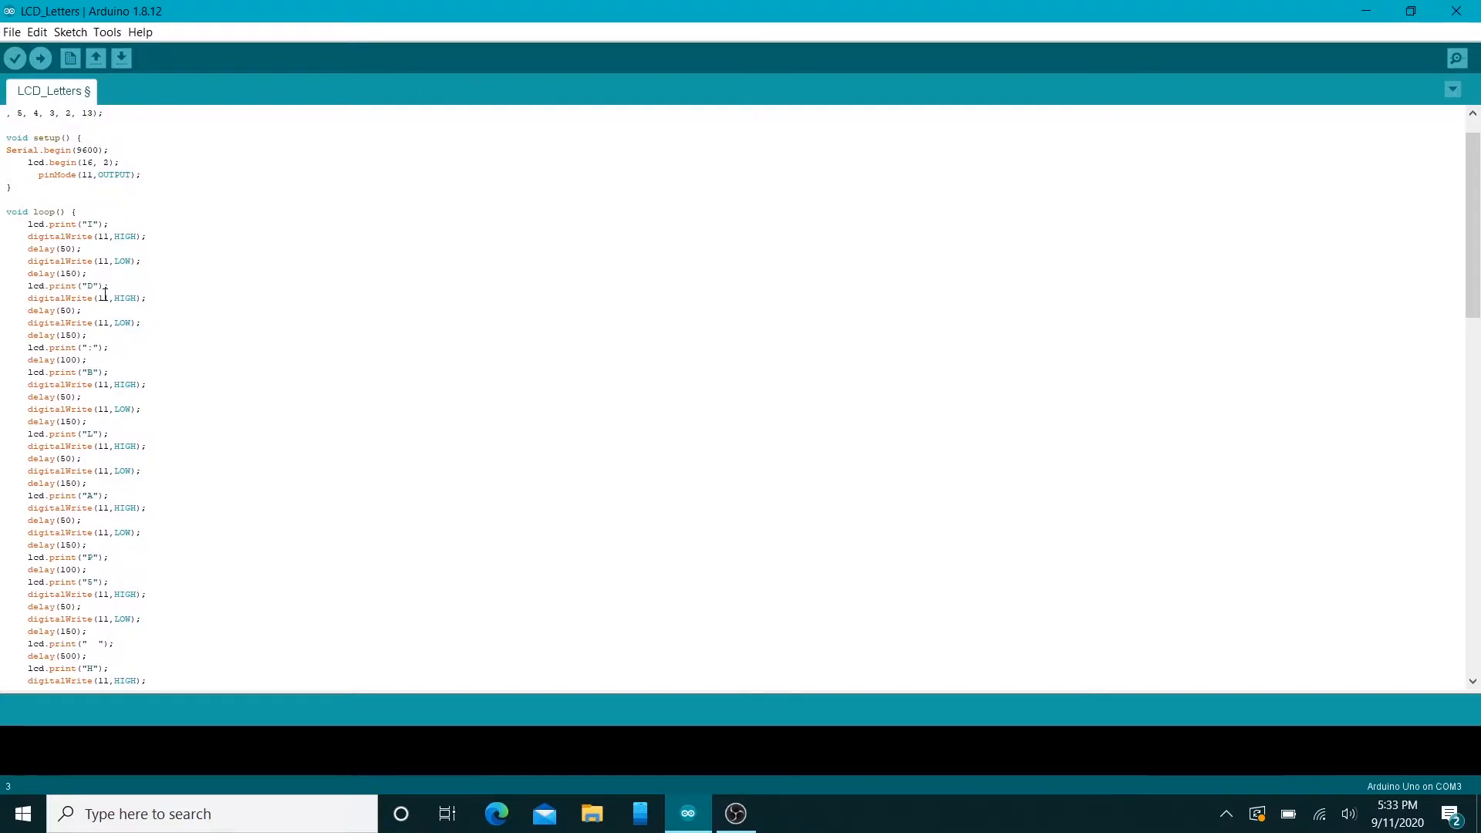
{"action": "scroll", "scroll_direction": "down", "scroll_amount": 3}
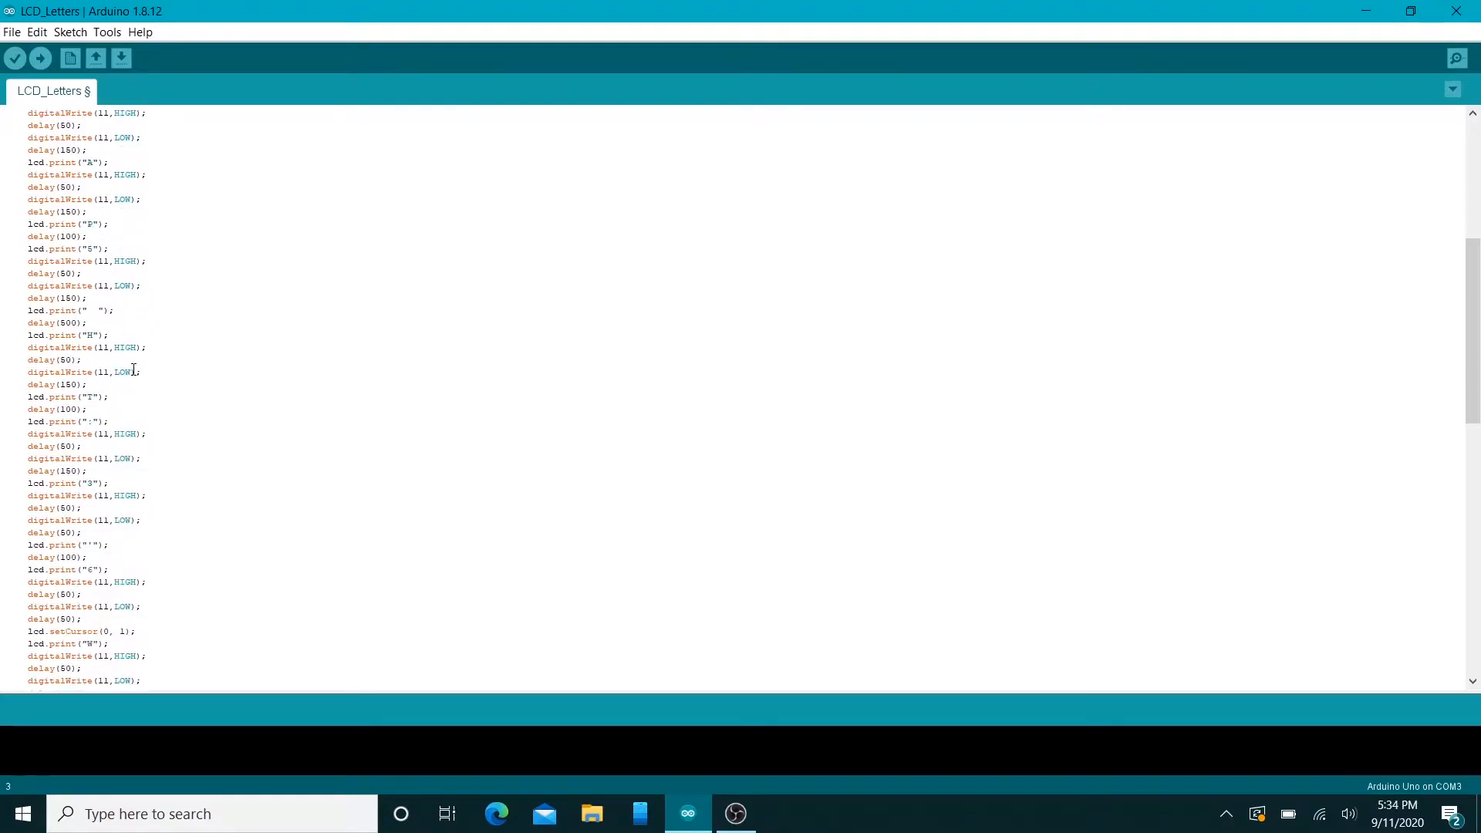
{"action": "scroll", "scroll_direction": "down", "scroll_amount": 3}
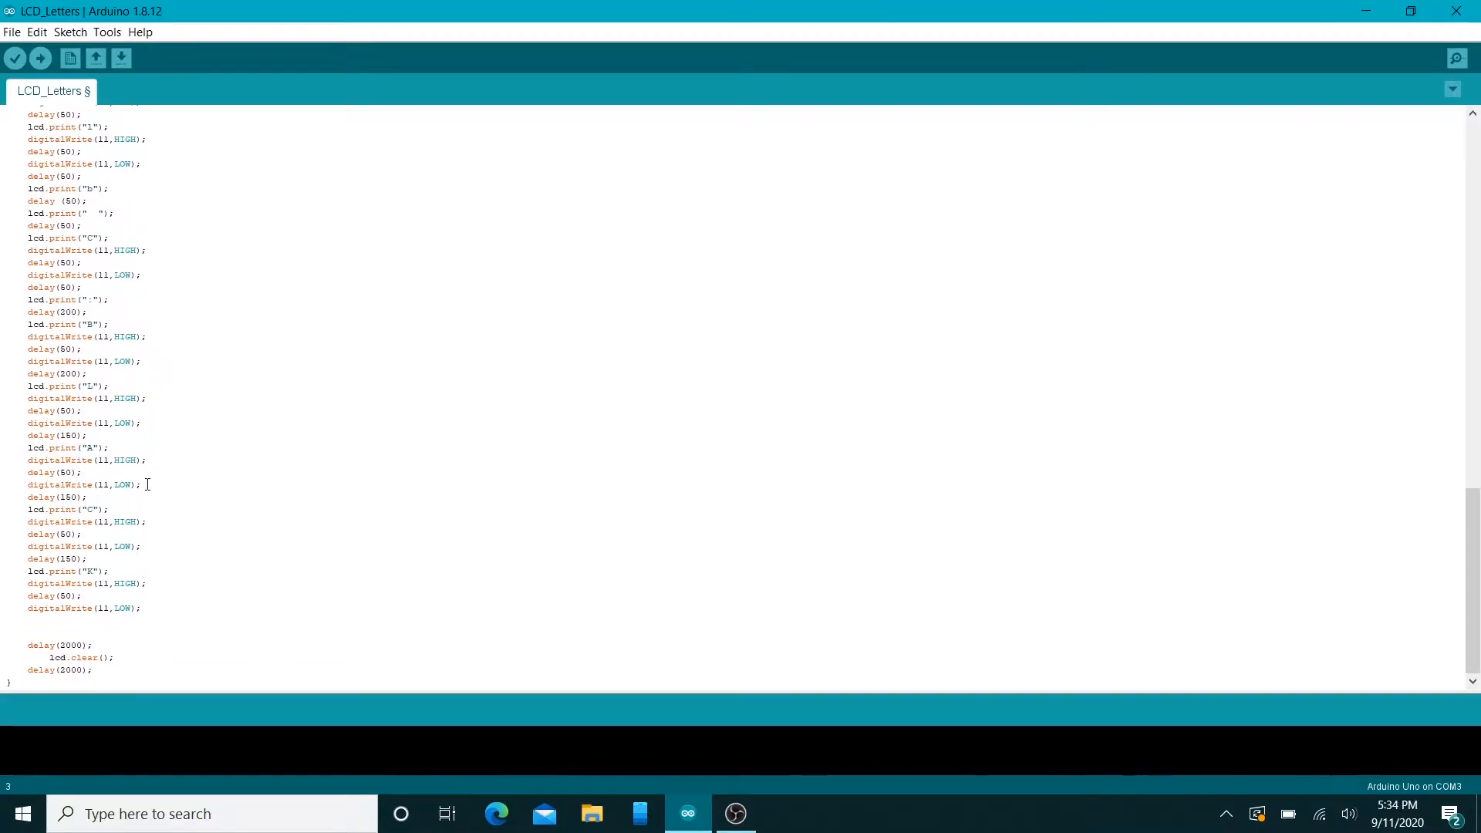
{"action": "mouse_move", "coordinate": [84, 611]}
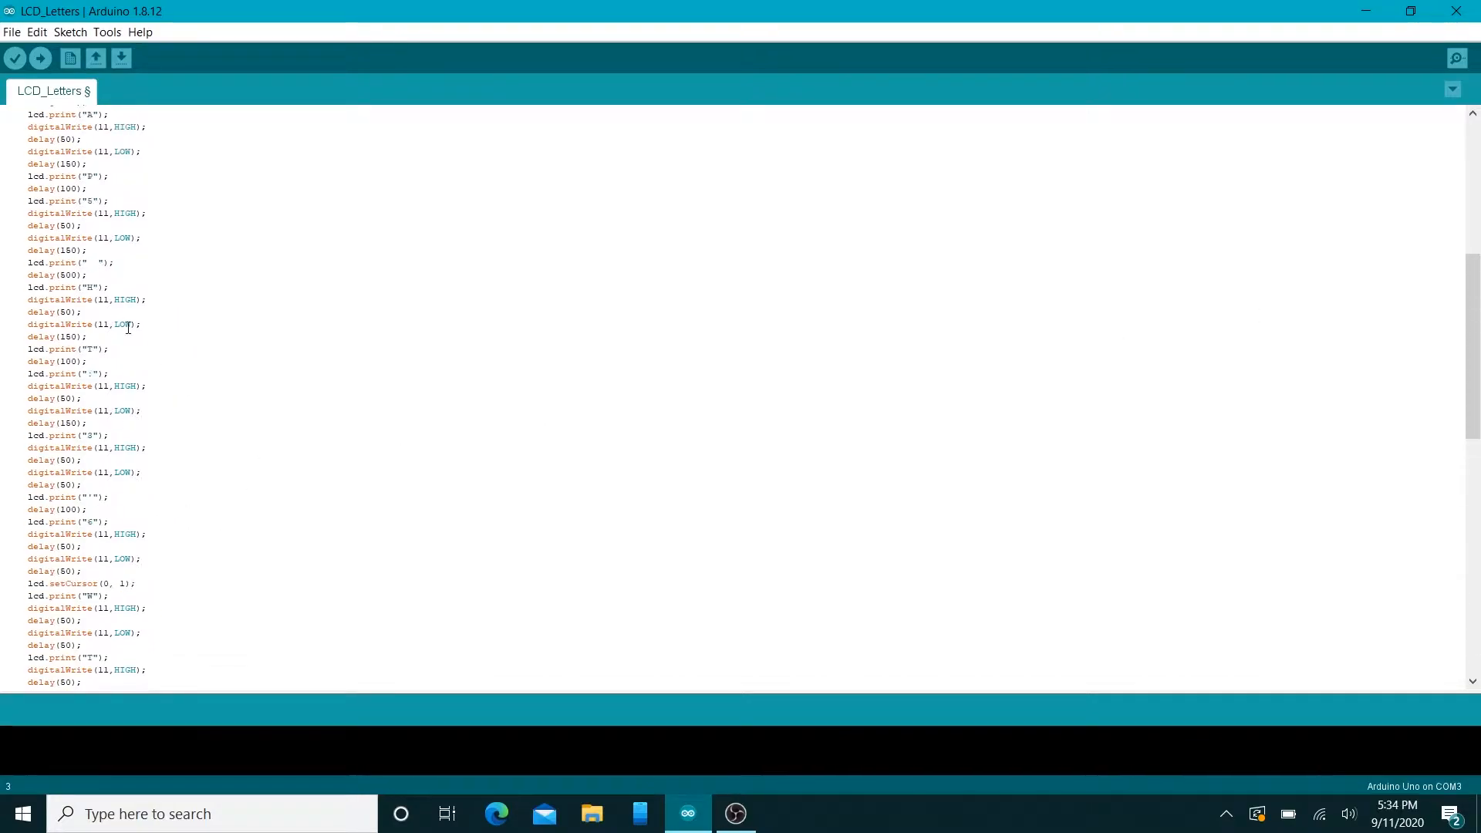
{"action": "scroll", "scroll_direction": "up", "scroll_amount": 3}
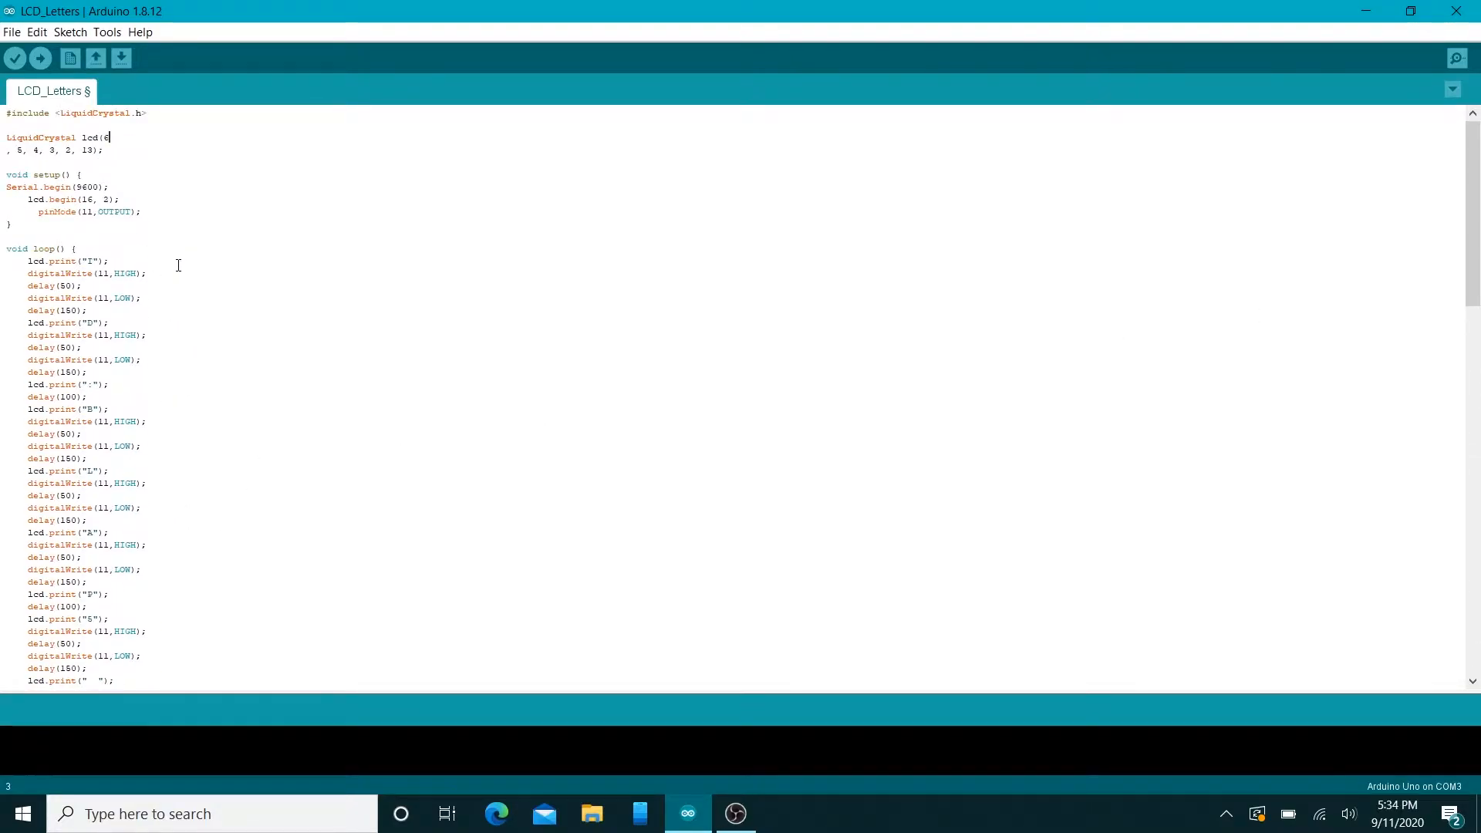
{"action": "mouse_move", "coordinate": [208, 251]}
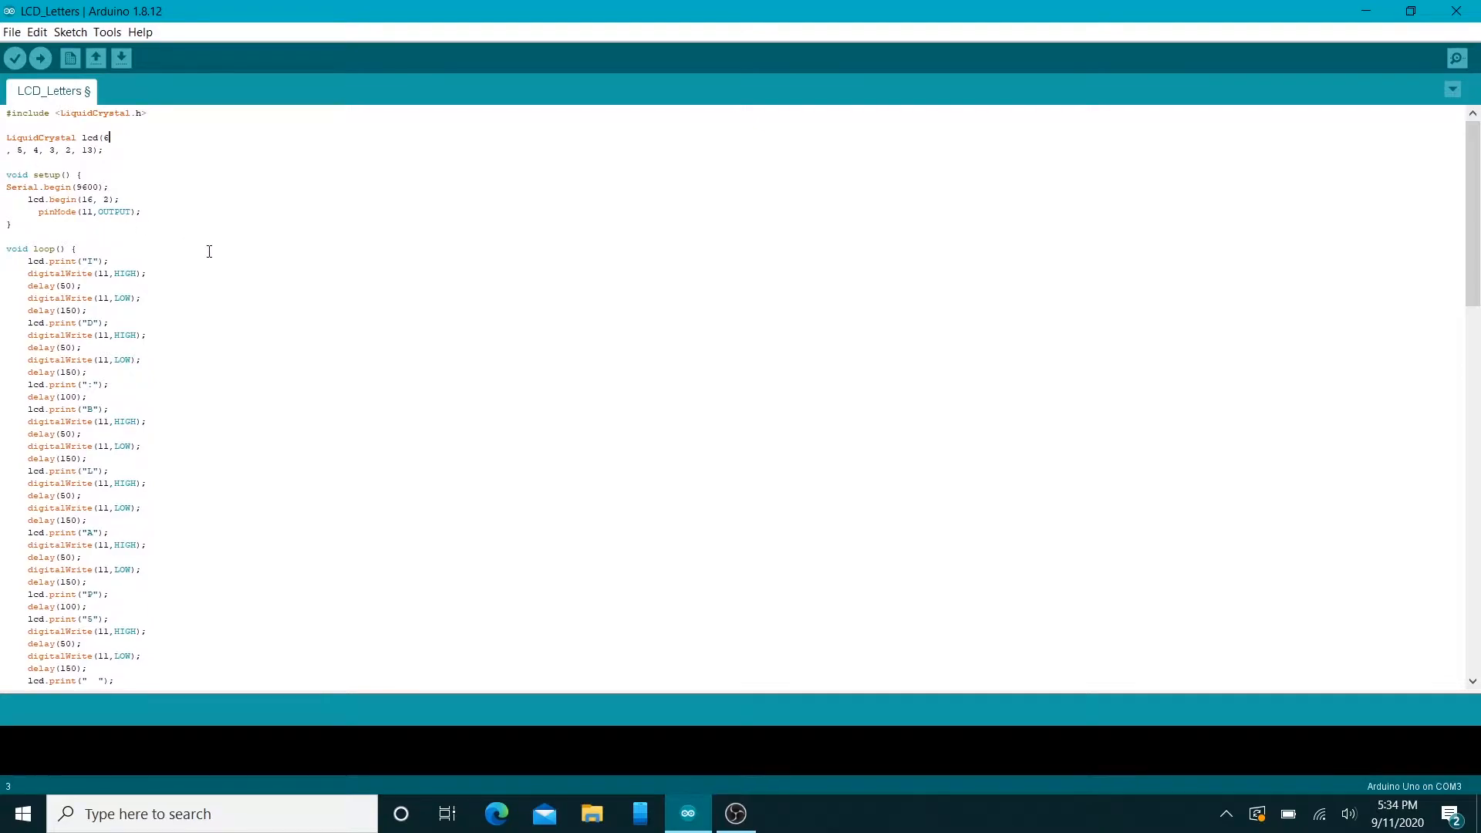
{"action": "mouse_move", "coordinate": [129, 222]}
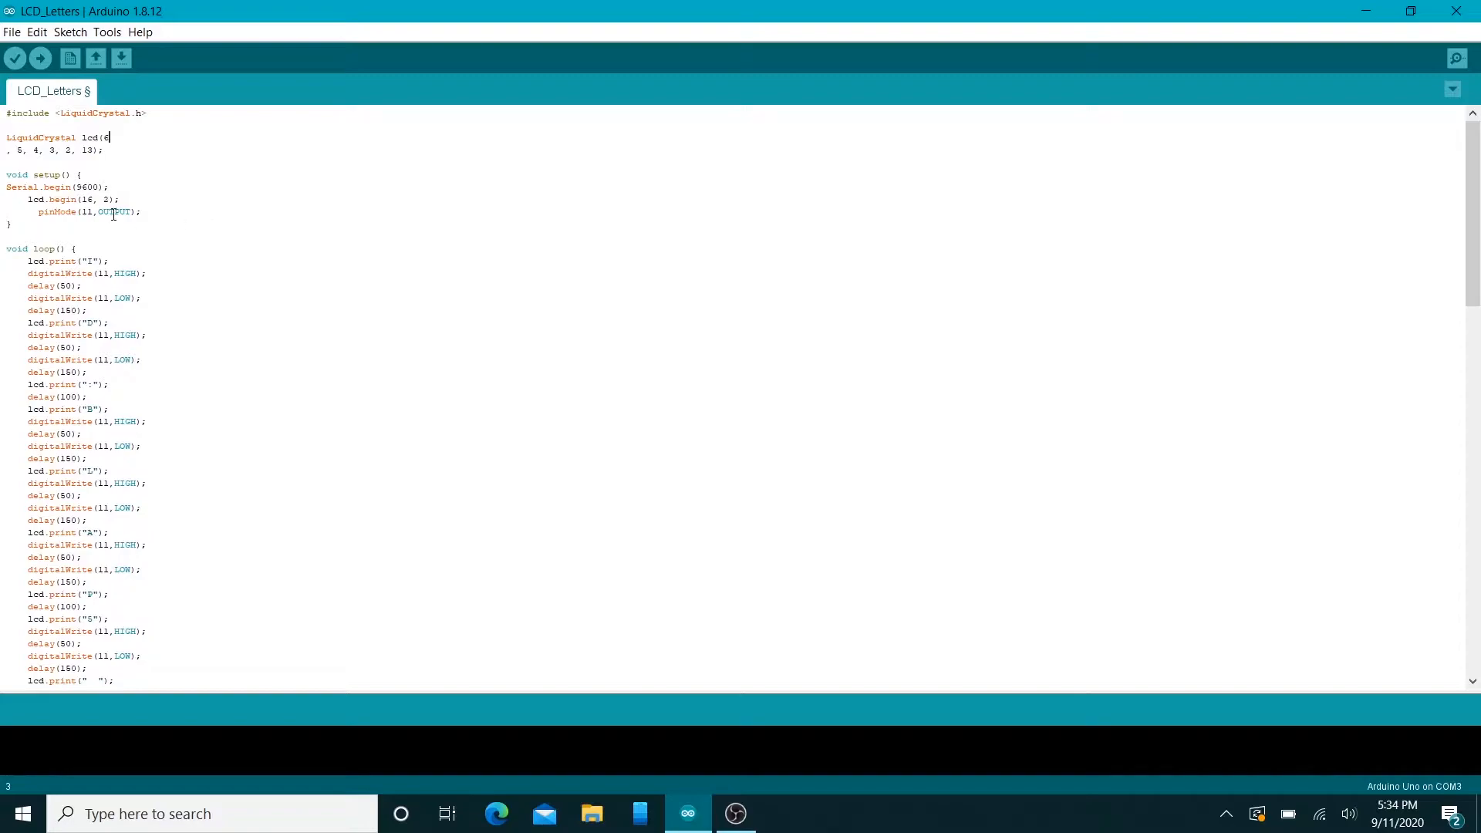
{"action": "mouse_move", "coordinate": [233, 201]}
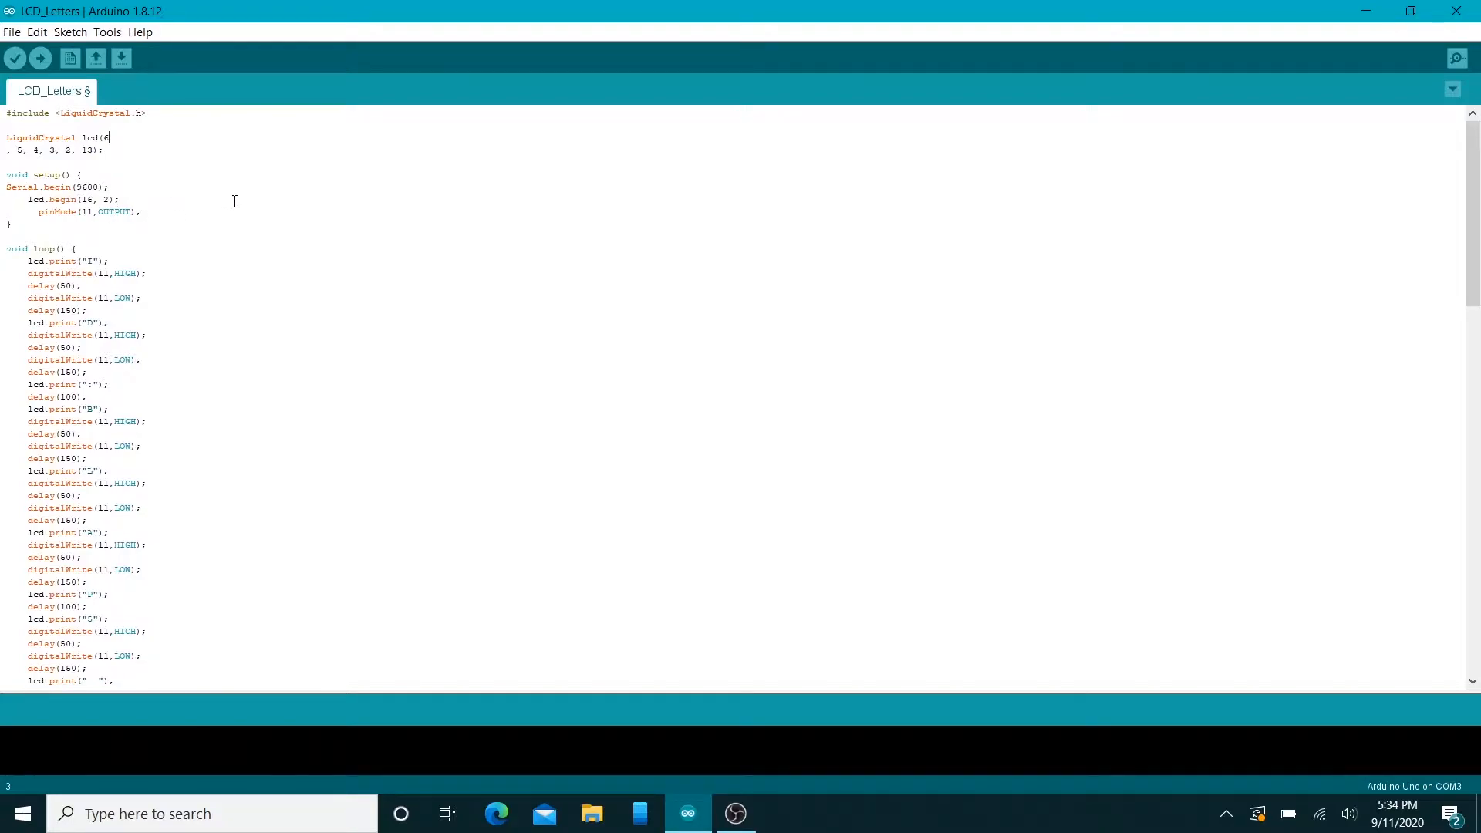
{"action": "mouse_move", "coordinate": [341, 213]}
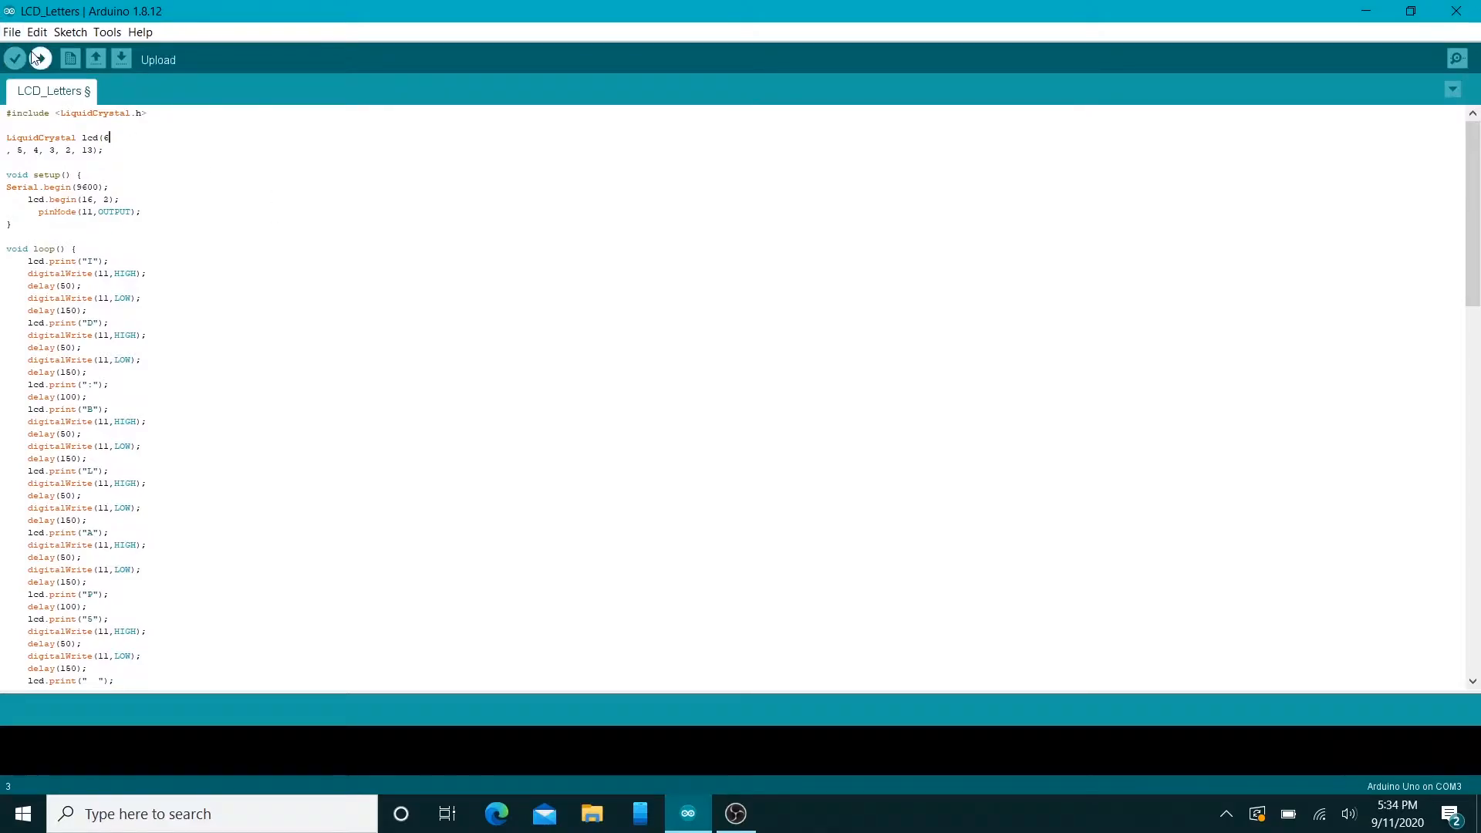
Open the saved Ground_Potential sketch from the File sketchbook menu
{"action": "left_click", "coordinate": [12, 31]}
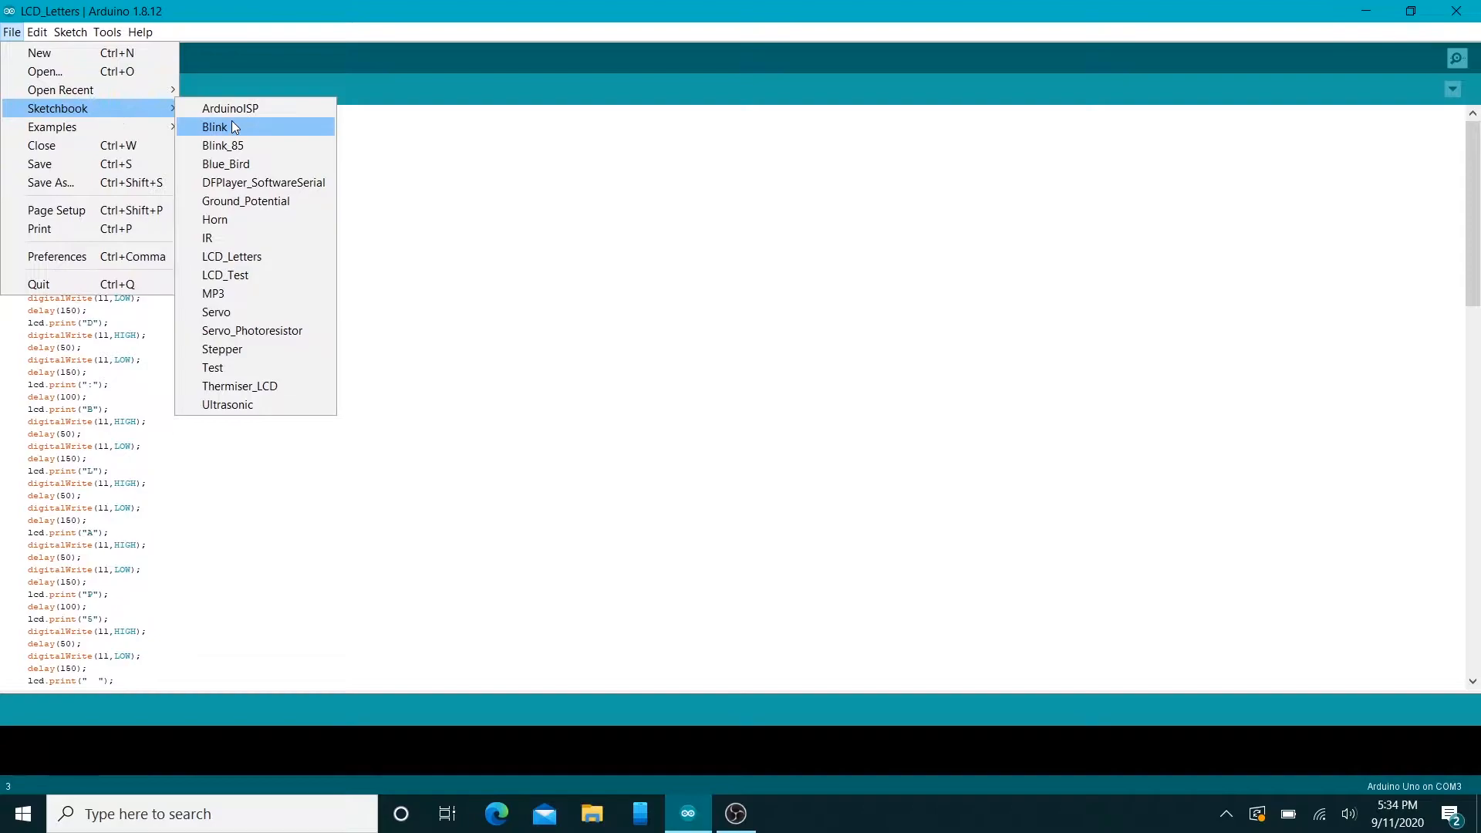
{"action": "mouse_move", "coordinate": [223, 145]}
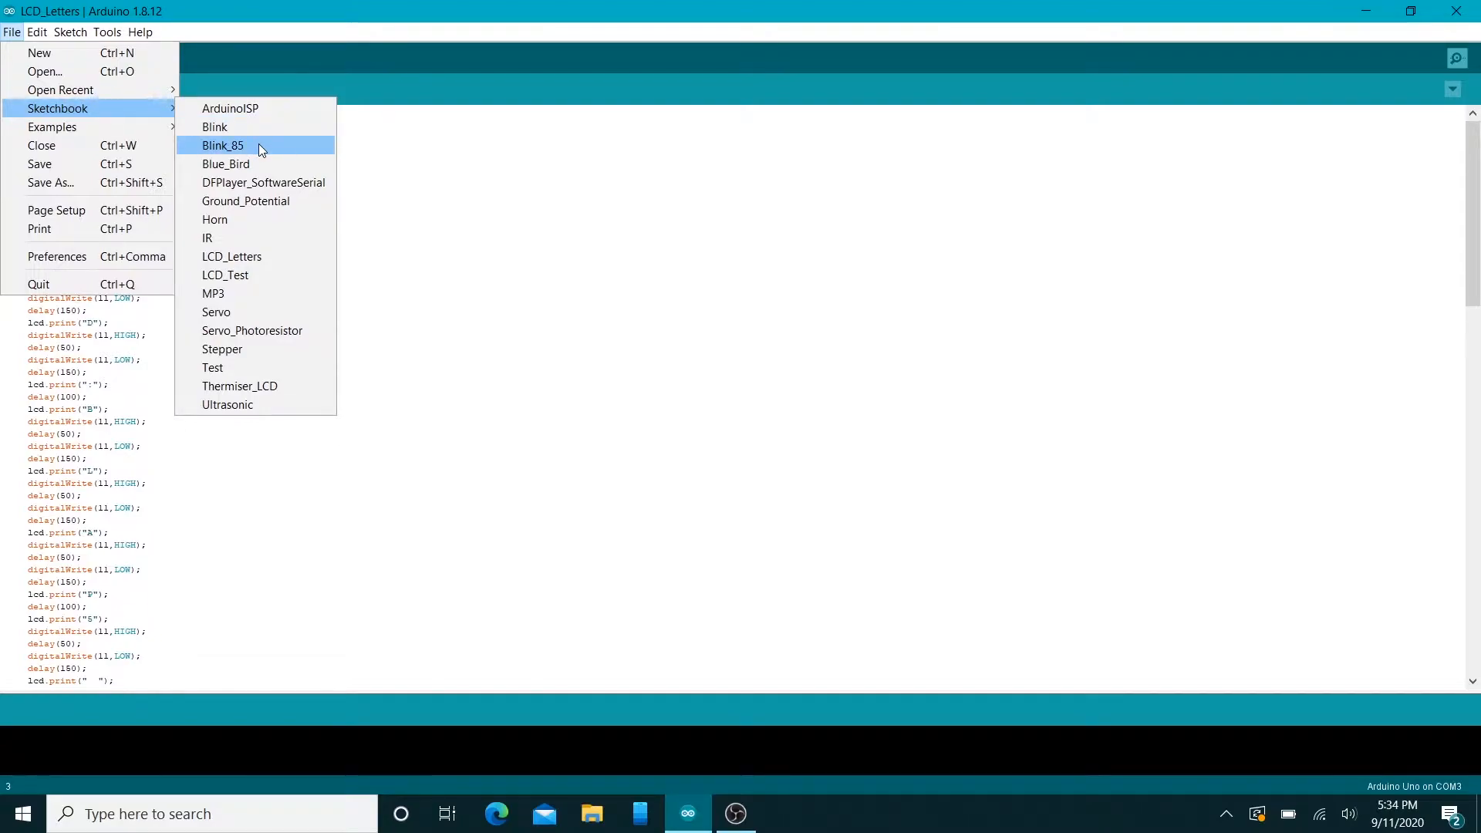
{"action": "mouse_move", "coordinate": [207, 238]}
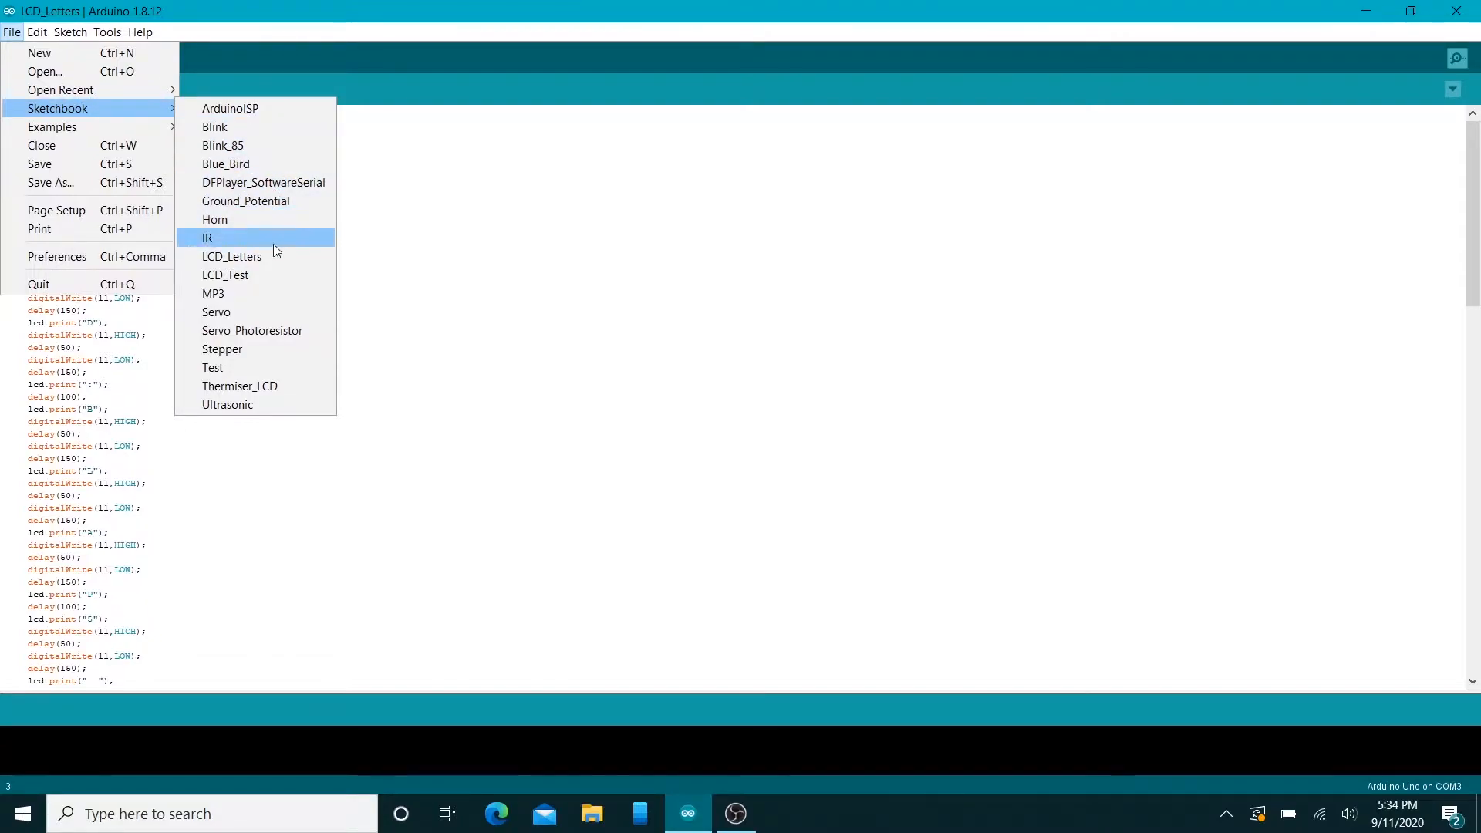
{"action": "mouse_move", "coordinate": [264, 219]}
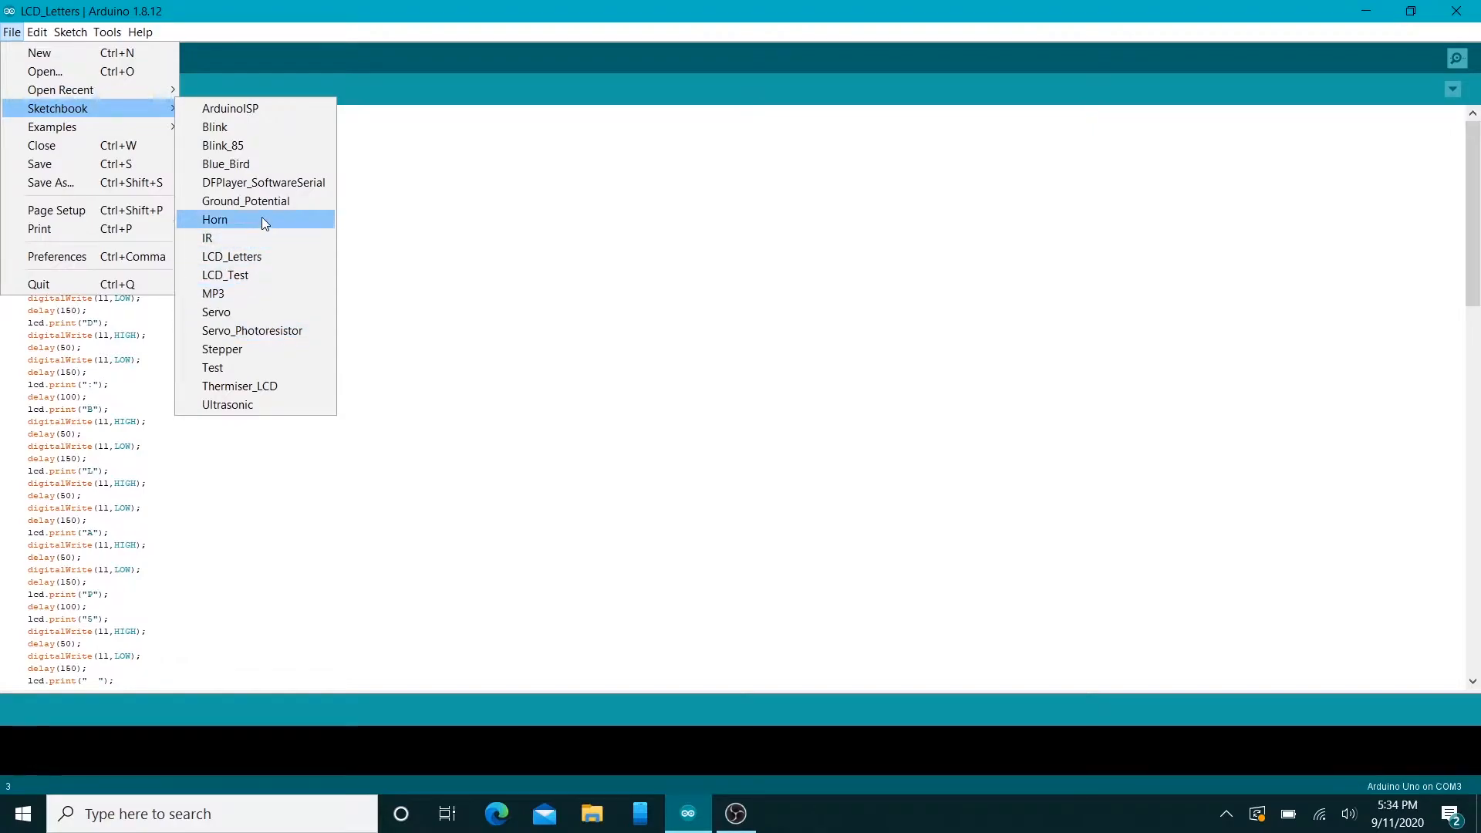
{"action": "left_click", "coordinate": [245, 201]}
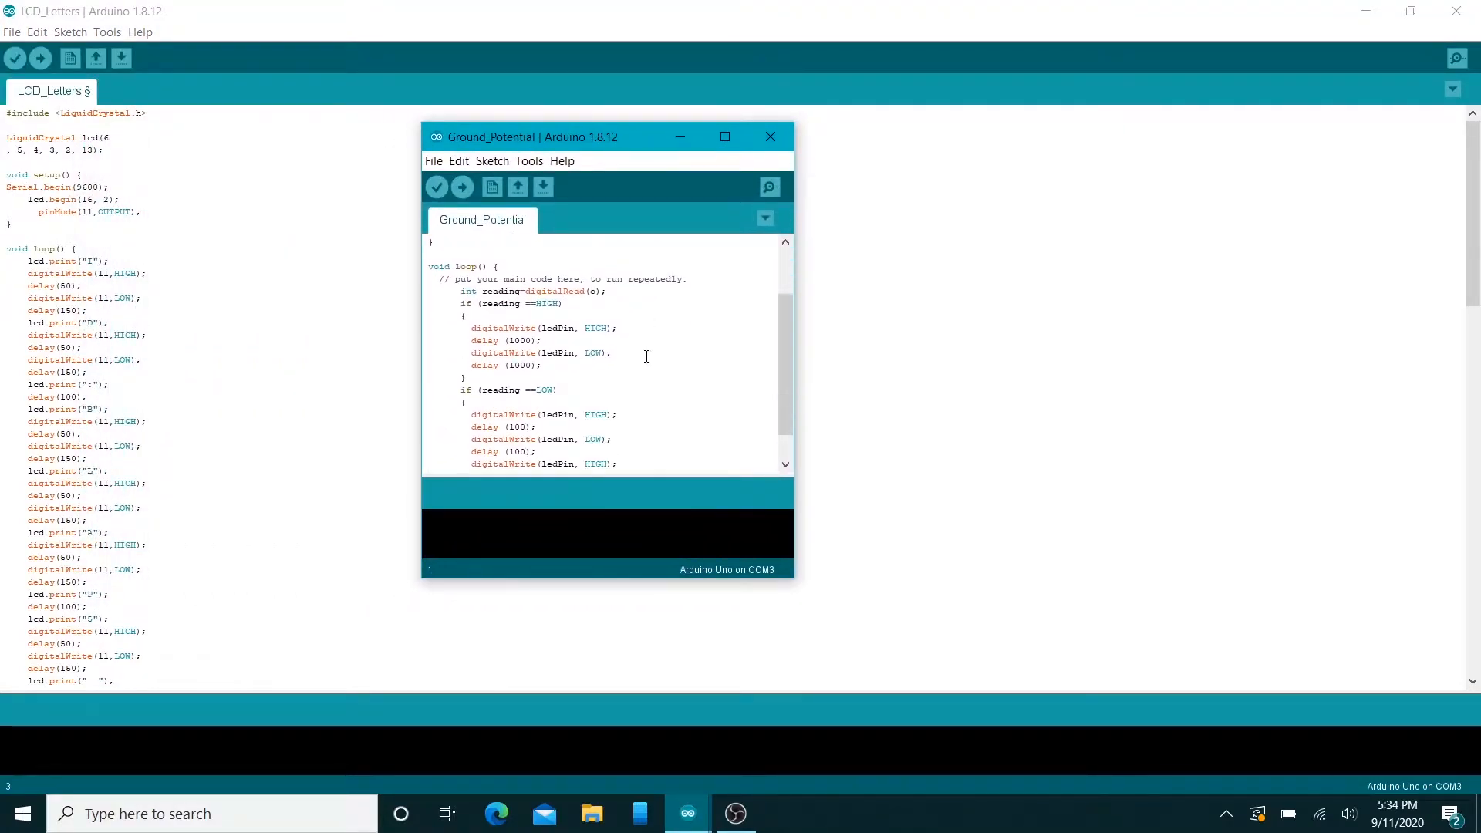
{"action": "scroll", "scroll_direction": "down", "scroll_amount": 3}
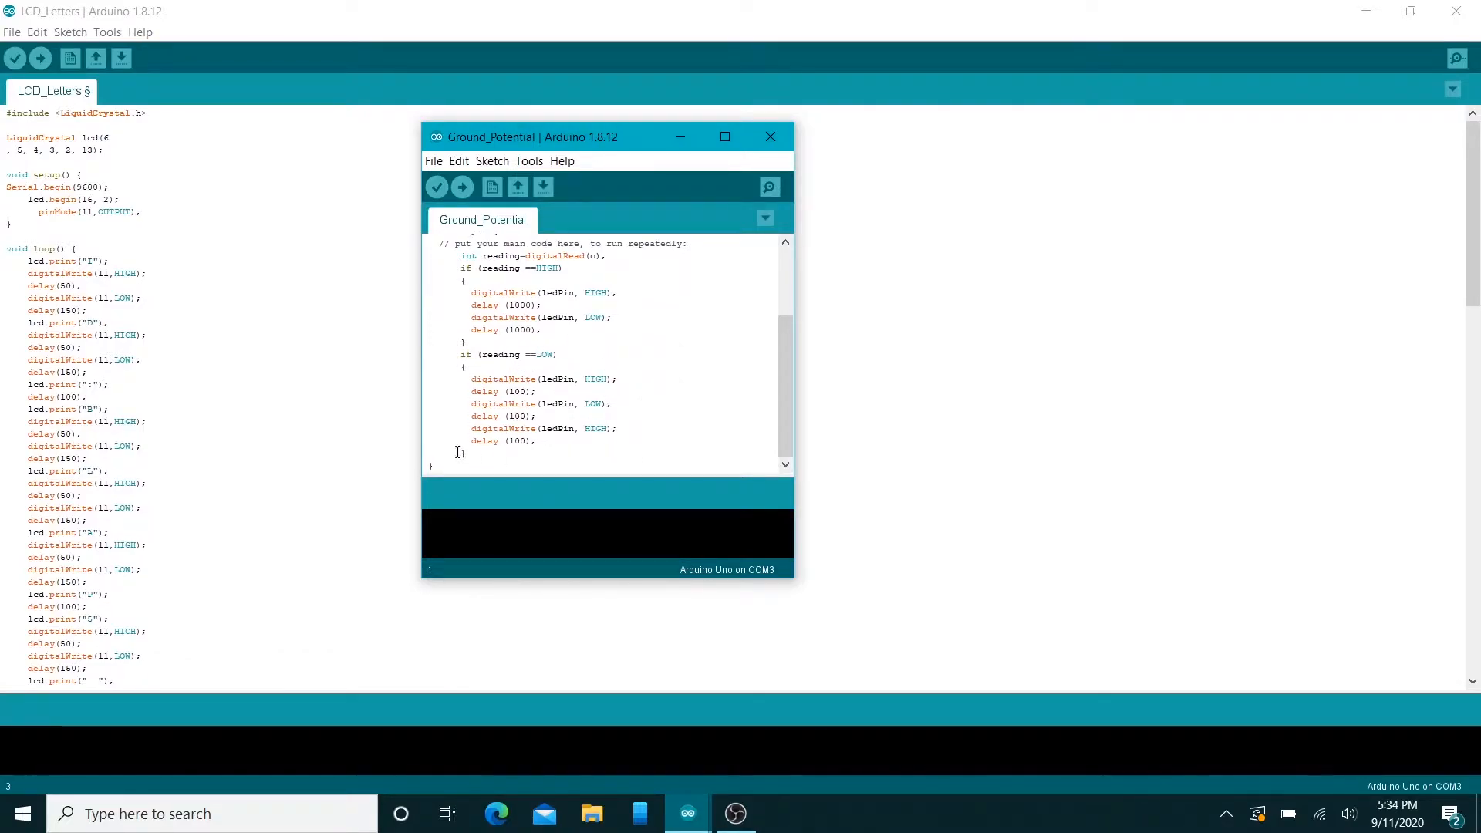
{"action": "scroll", "scroll_direction": "up", "scroll_amount": 3}
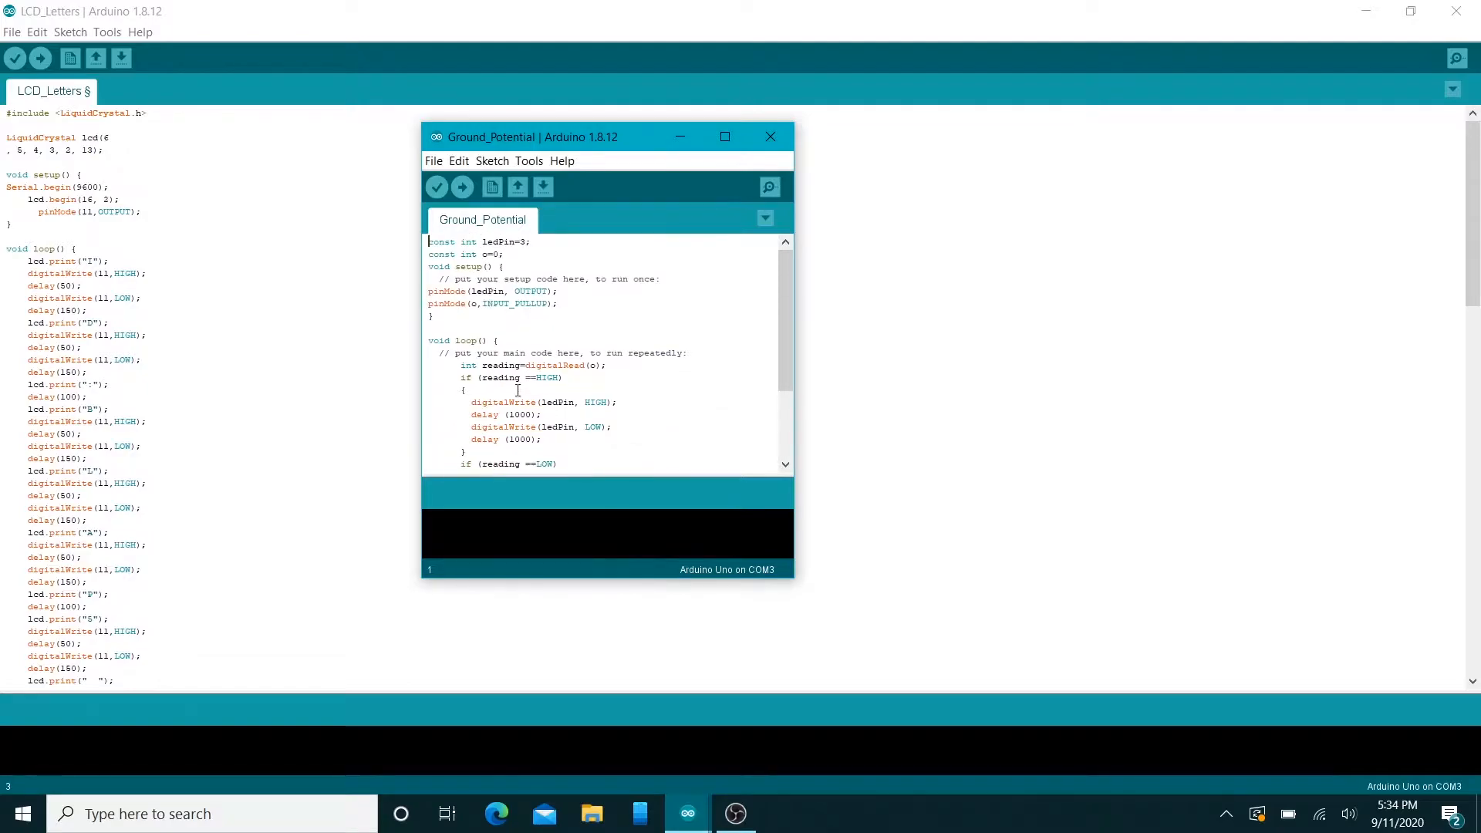